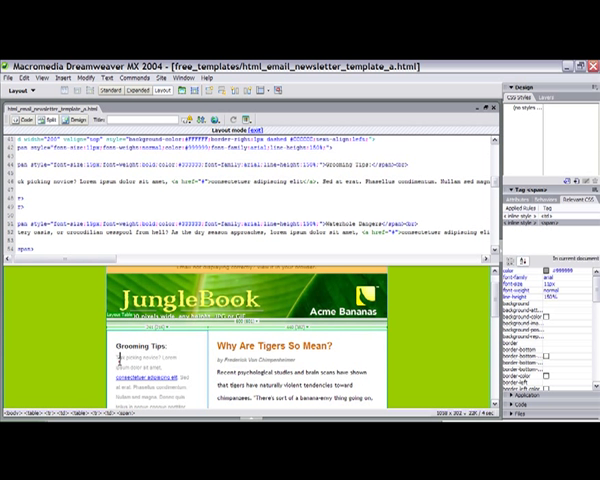
# Scroll through the email-vid folder to preview the Kamakazmi banner feedback-email-2.jpg
pyautogui.scroll(-3)
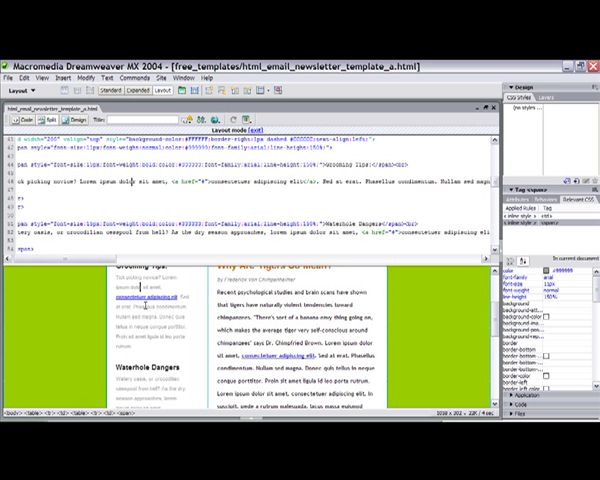
pyautogui.scroll(-3)
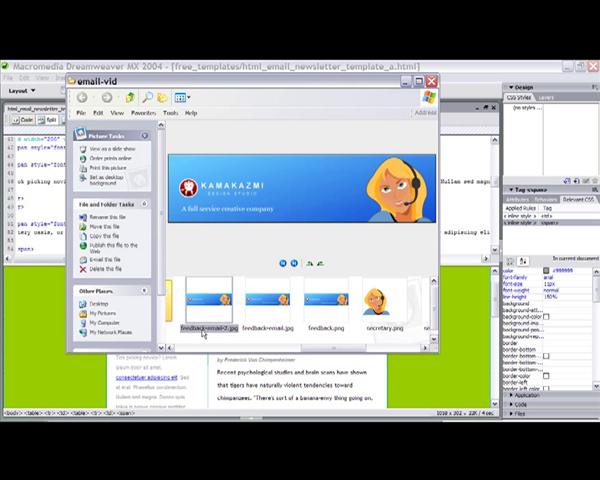
pyautogui.moveTo(200, 328)
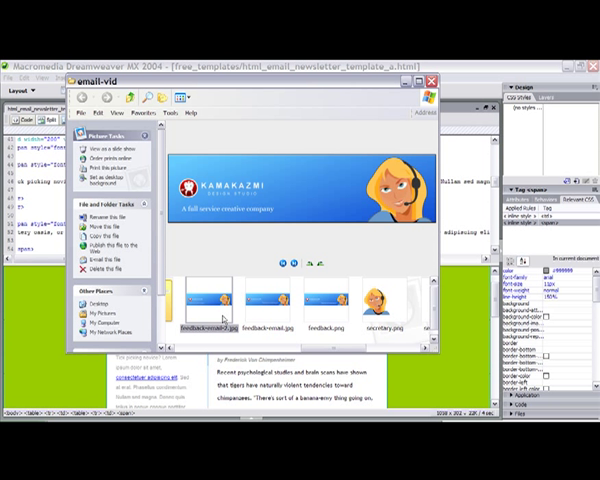
pyautogui.moveTo(255, 310)
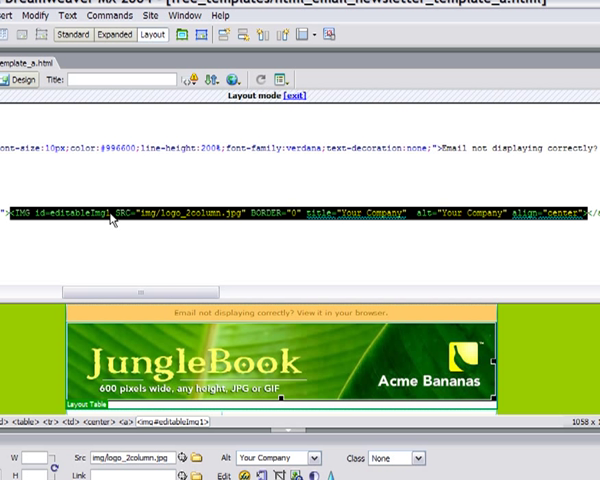
pyautogui.moveTo(366, 223)
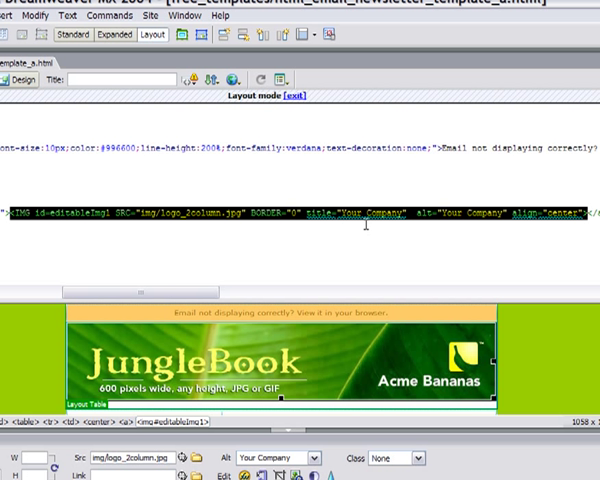
pyautogui.moveTo(267, 225)
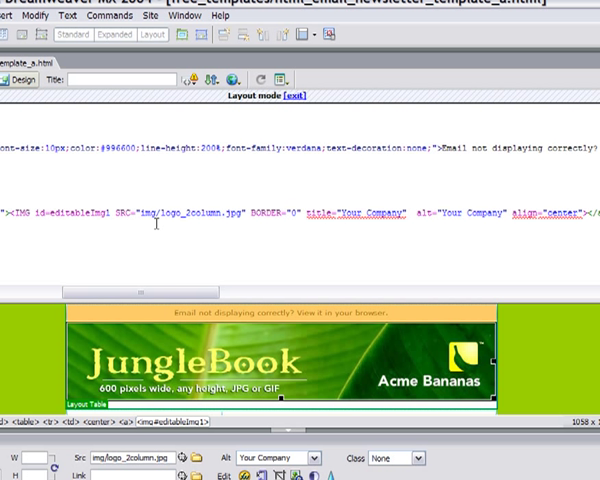
# Select the path img/logo_2column.jpg inside the JungleBook logo's IMG tag
pyautogui.doubleClick(175, 214)
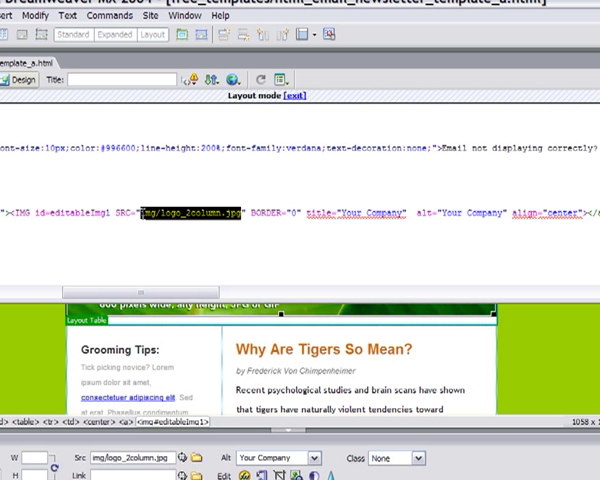
pyautogui.moveTo(320, 315)
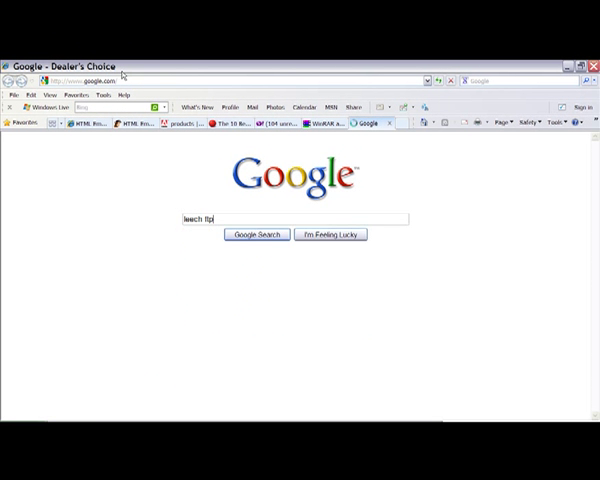
# Run the Google search for 'leech ftp'
pyautogui.click(256, 234)
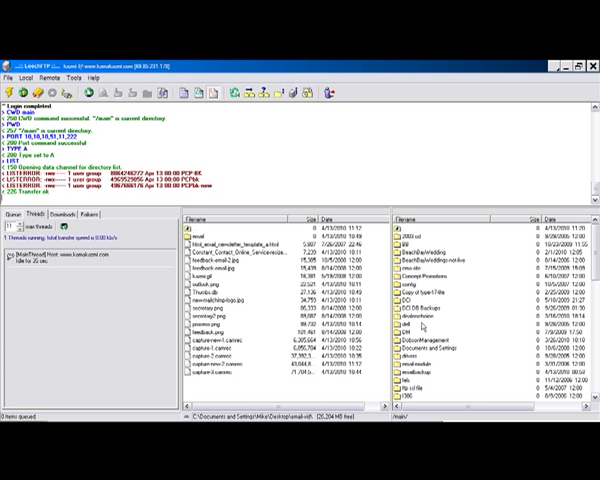
# Scroll the LeechFTP listings to email-vid locally and /main/Inetpub/wwwroot/kamakazmi/ remotely
pyautogui.scroll(-3)
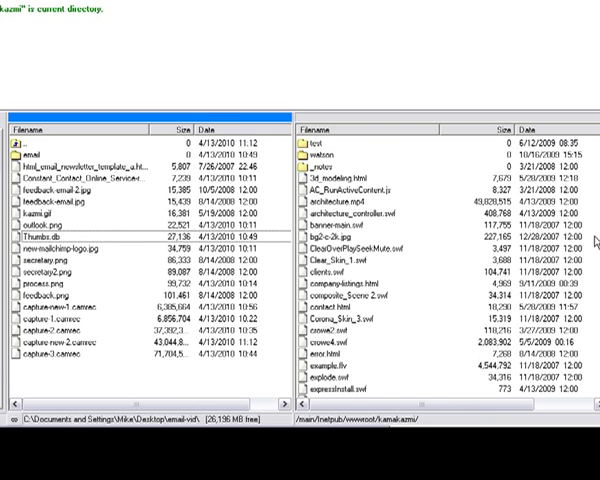
pyautogui.scroll(-3)
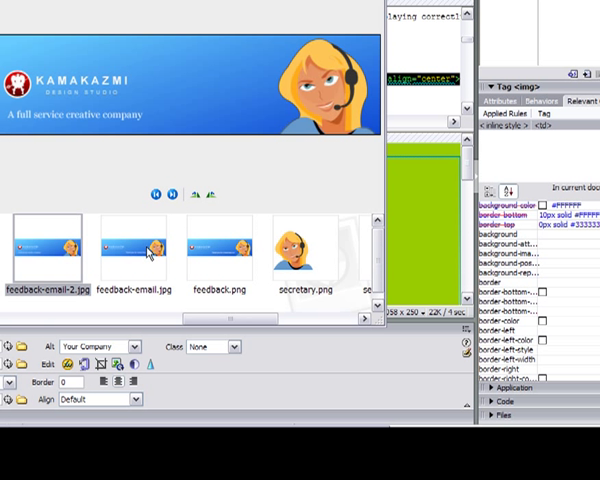
pyautogui.moveTo(77, 268)
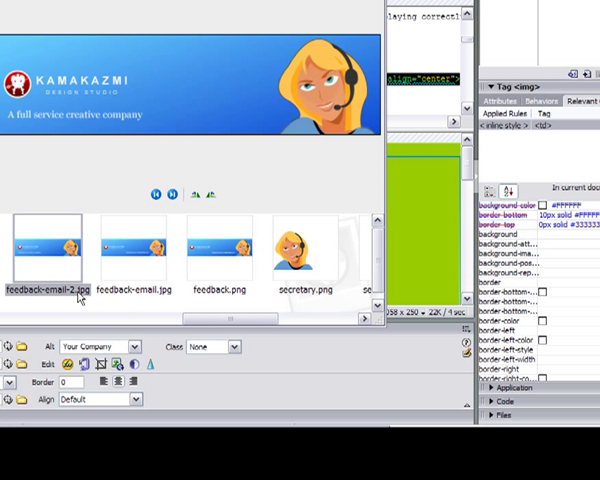
pyautogui.moveTo(45, 295)
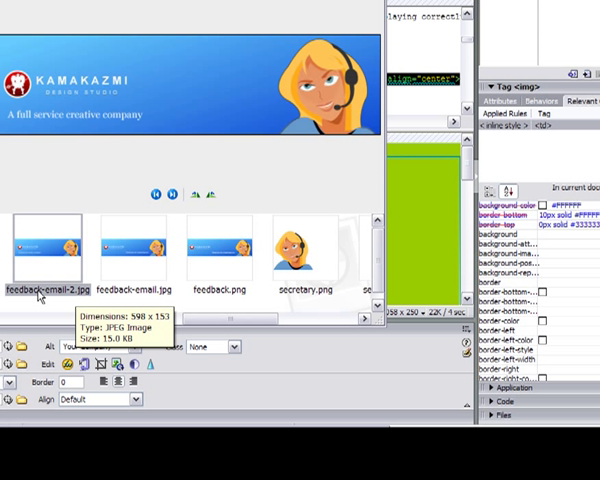
# Paste the copied name into the feedback email image's file name in Explorer
pyautogui.rightClick(45, 285)
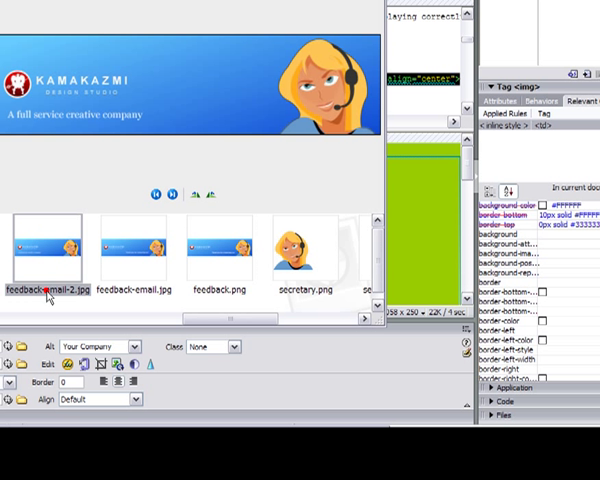
pyautogui.rightClick(45, 293)
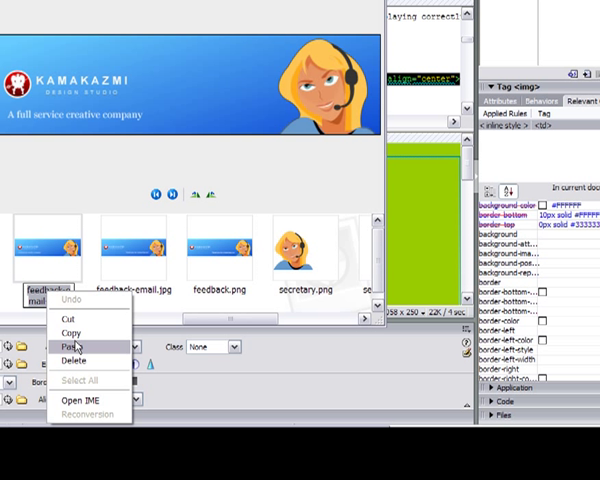
pyautogui.click(74, 347)
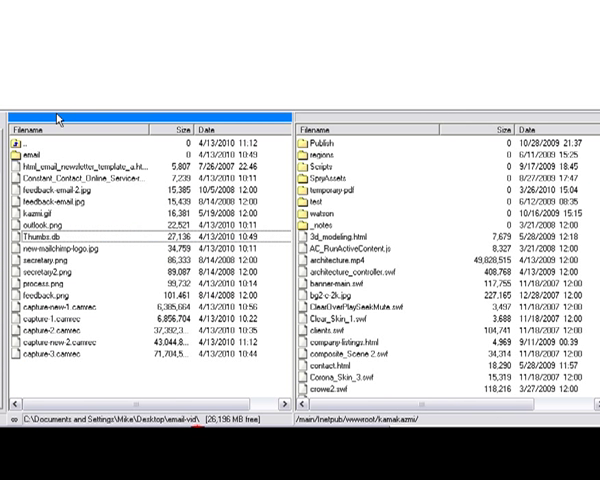
# Open the server's kamakazmi images folder, backing out to kamakazmi once and re-entering
pyautogui.click(360, 341)
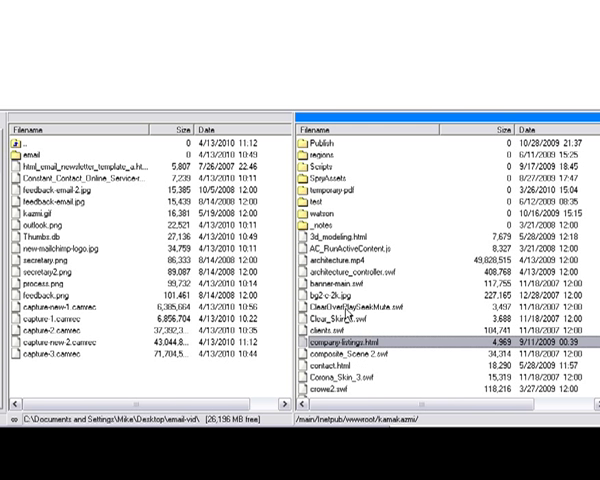
pyautogui.scroll(3)
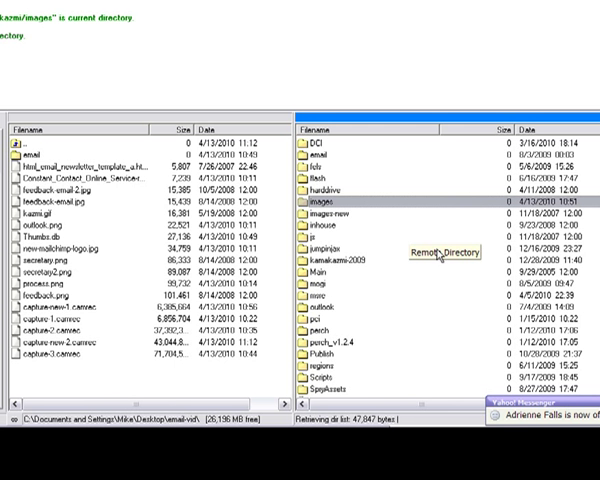
pyautogui.doubleClick(336, 204)
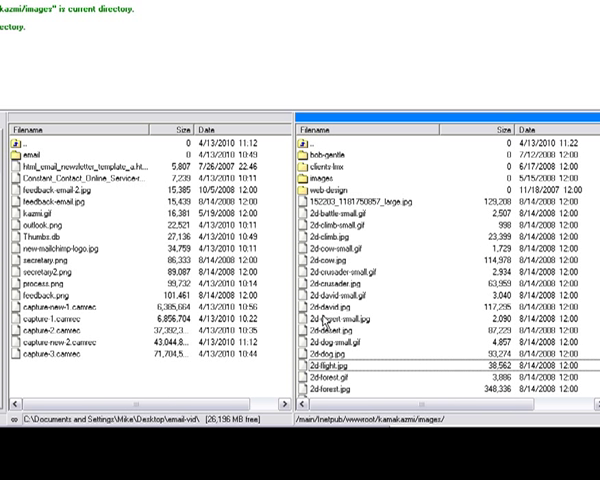
pyautogui.moveTo(422, 289)
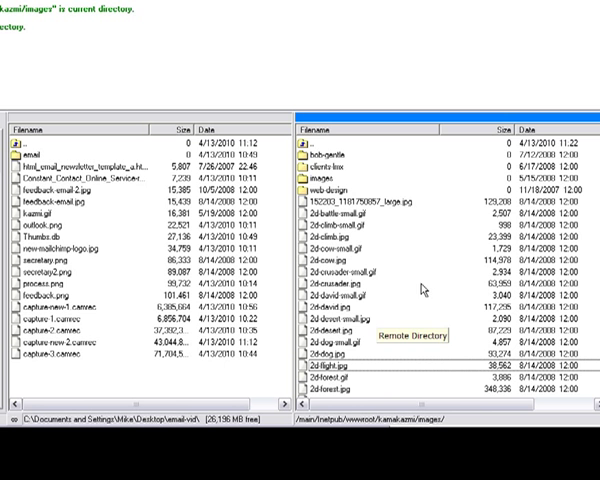
pyautogui.doubleClick(310, 143)
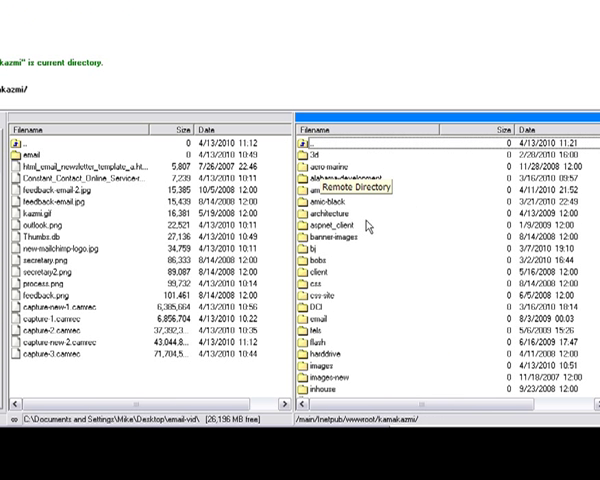
pyautogui.scroll(-3)
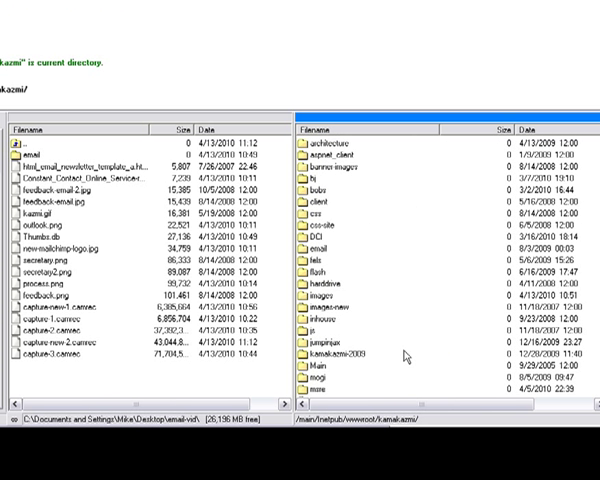
pyautogui.scroll(-3)
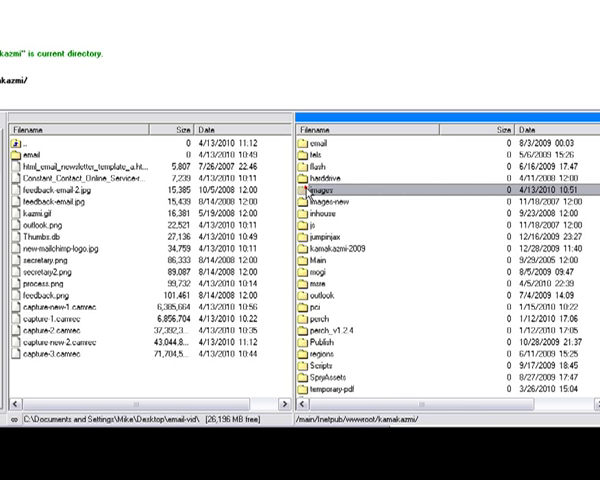
pyautogui.doubleClick(325, 187)
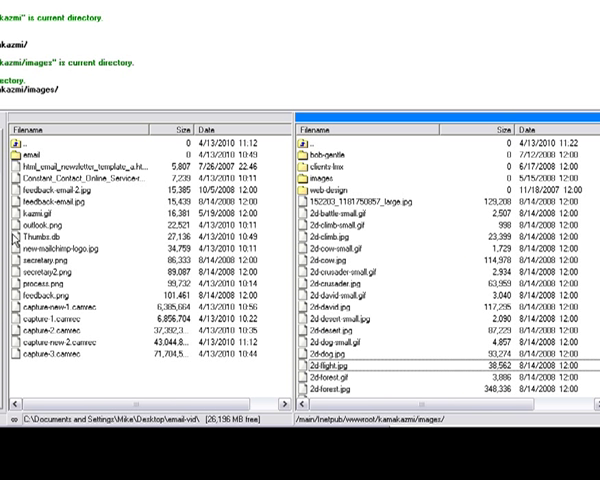
pyautogui.moveTo(167, 362)
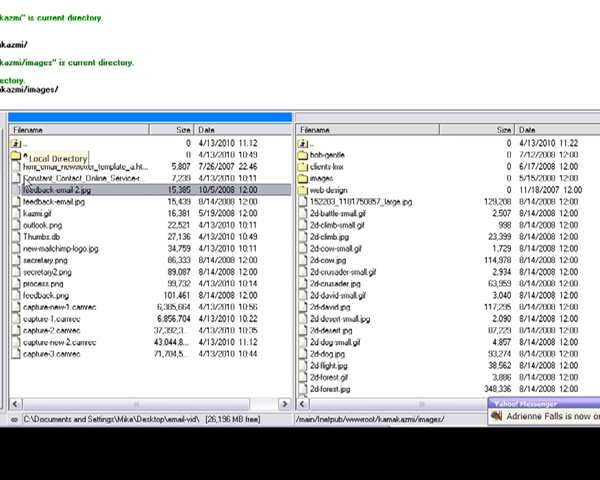
# Upload feedback-email-2.jpg to the server's images folder and refresh the remote listing
pyautogui.click(60, 156)
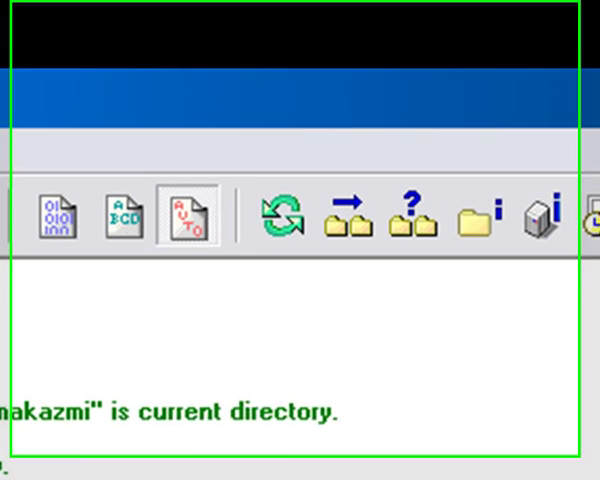
pyautogui.click(280, 225)
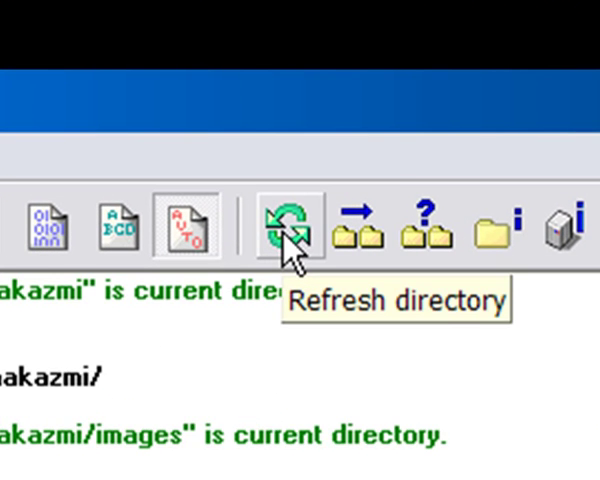
pyautogui.click(275, 222)
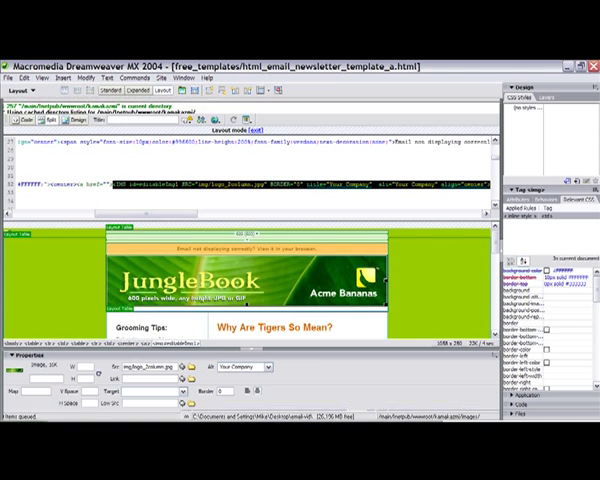